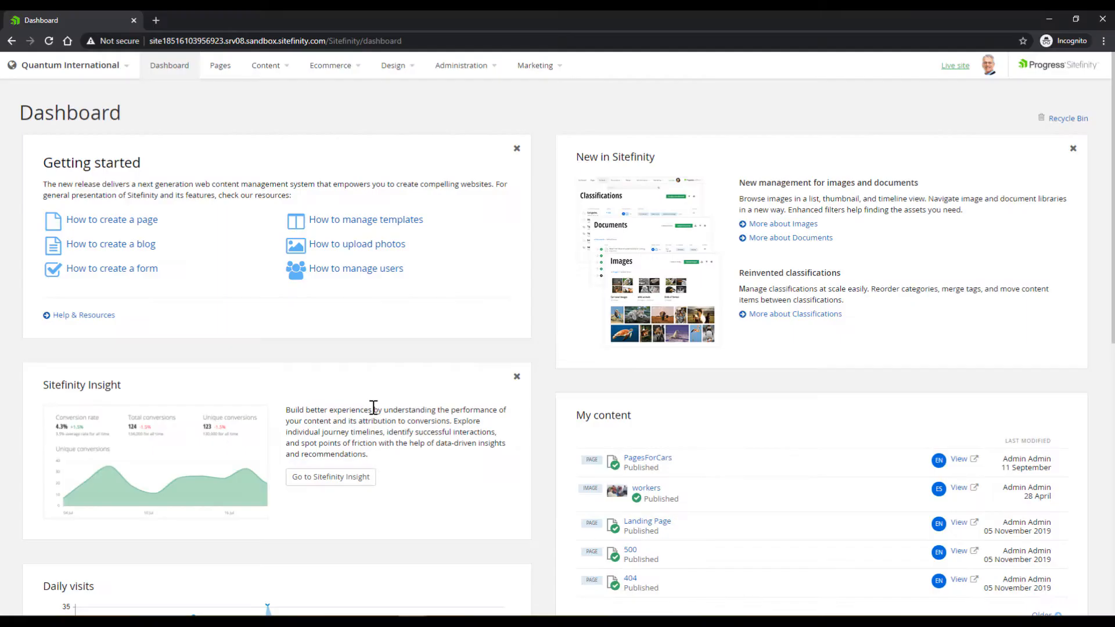
Go from the dashboard to the Sitefinity Insight connector page via Administration.
click(461, 65)
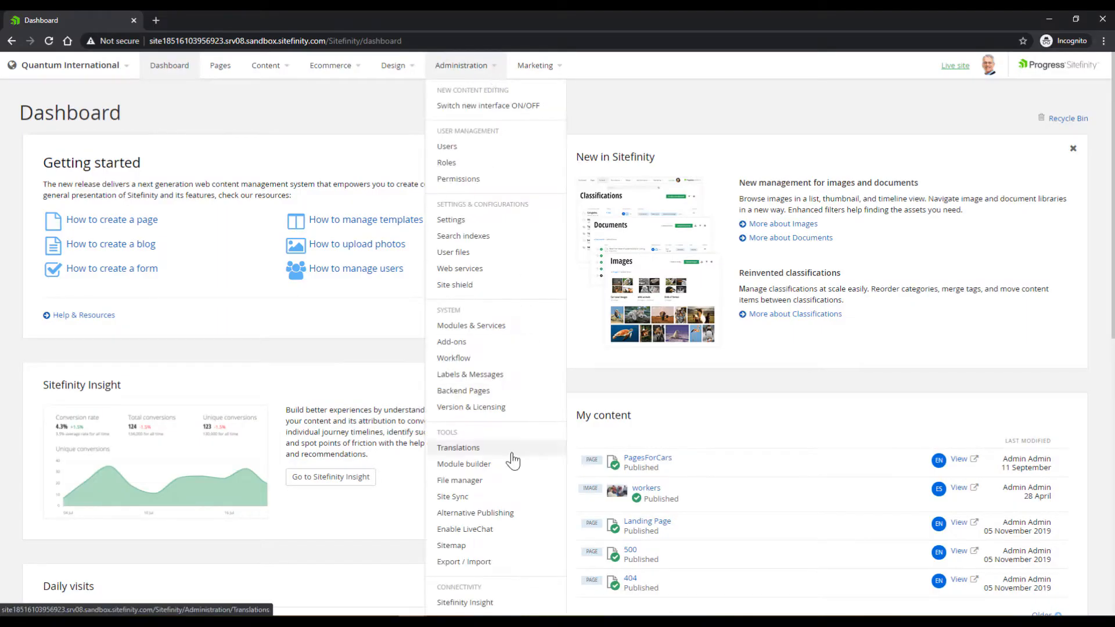
click(465, 602)
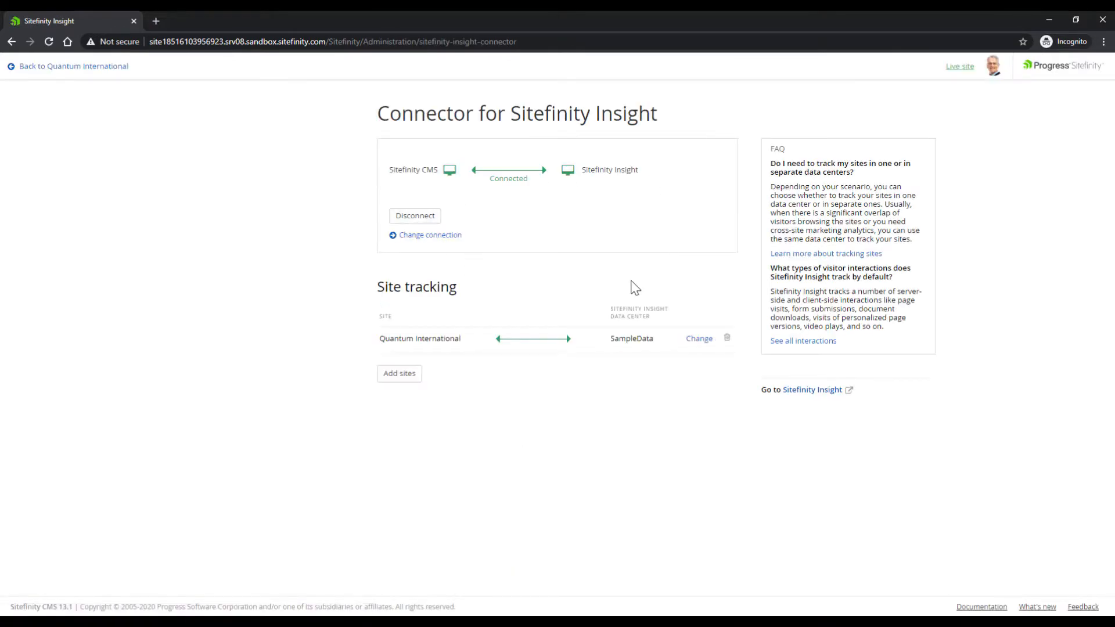
Open Add sites for Quantum ME, UK and SA and pick the SampleData data center.
click(399, 374)
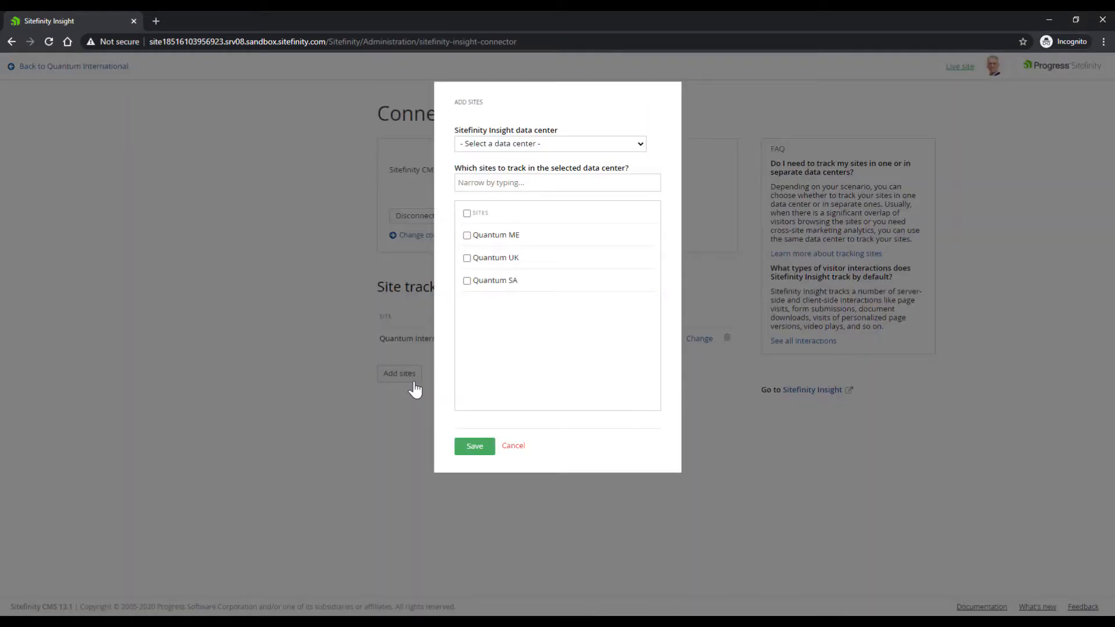
click(548, 143)
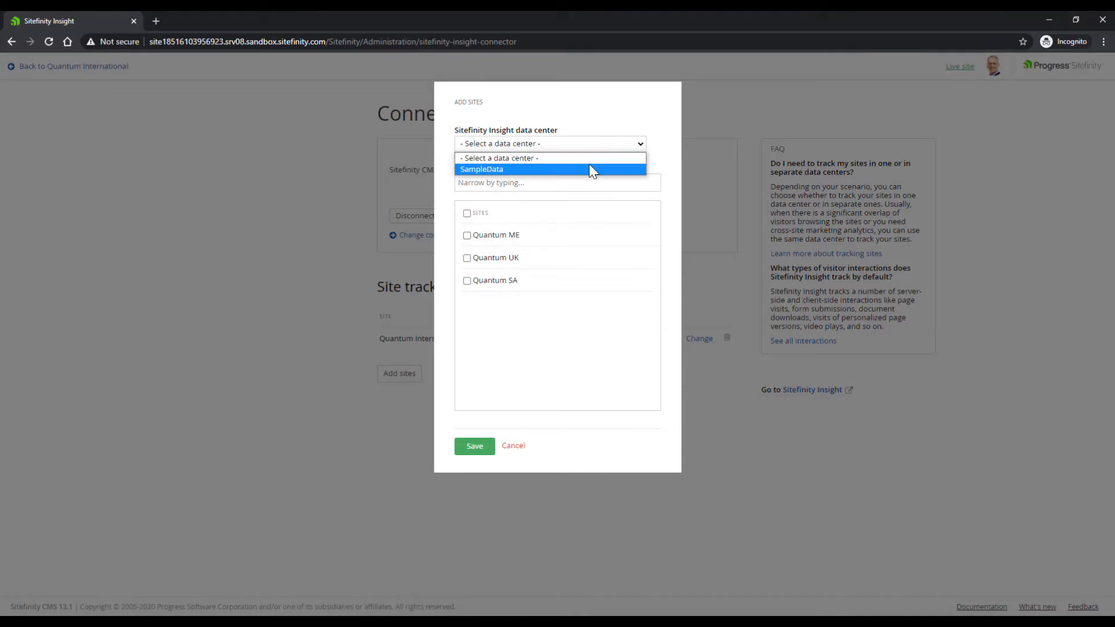